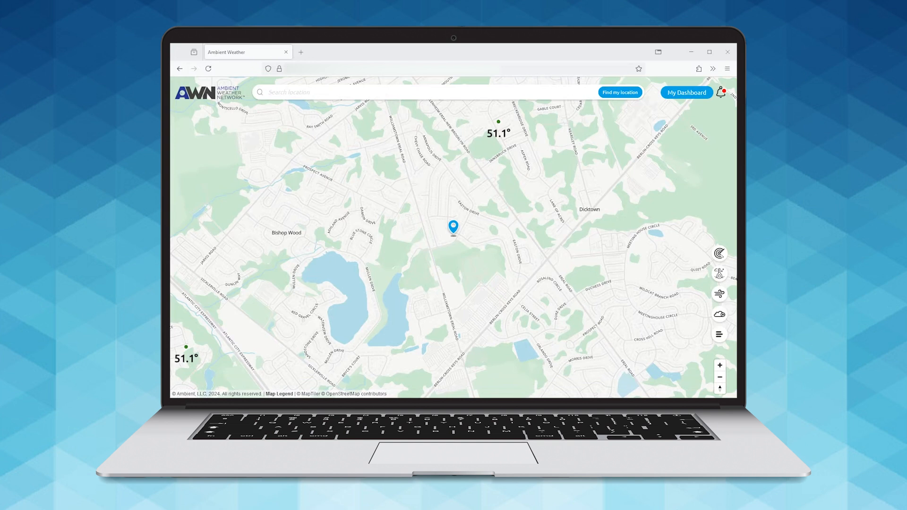
mouse_move(504, 46)
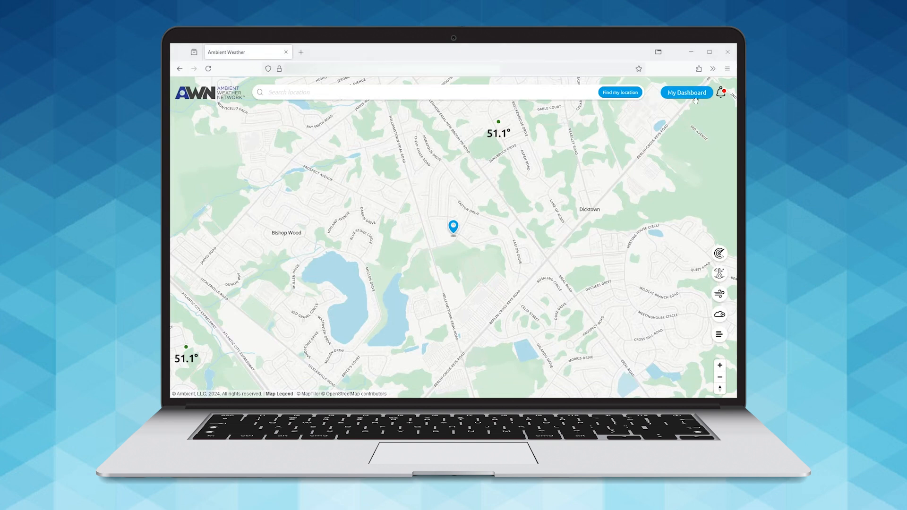
mouse_move(363, 96)
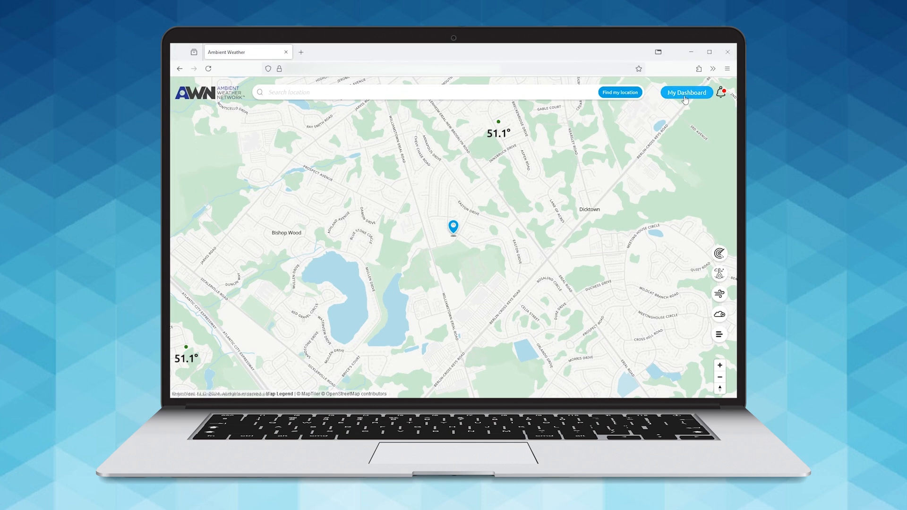
mouse_move(686, 93)
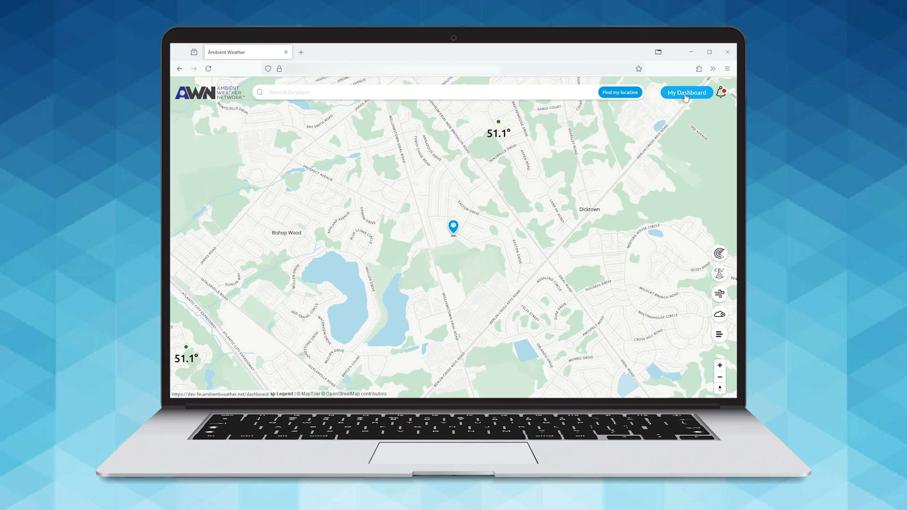
Step: Reach the Kennett Square dashboard's Graphs & Tables view via My Dashboard and Advanced Graphing
click(685, 92)
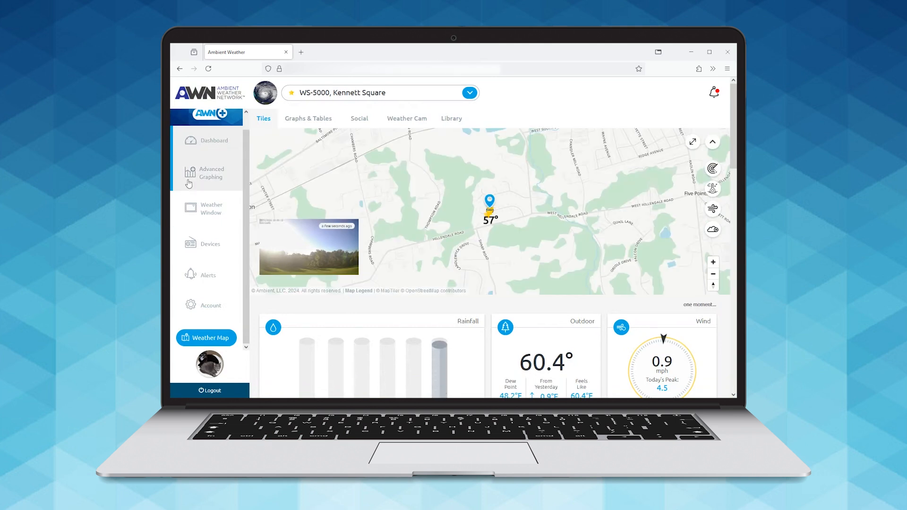
click(211, 173)
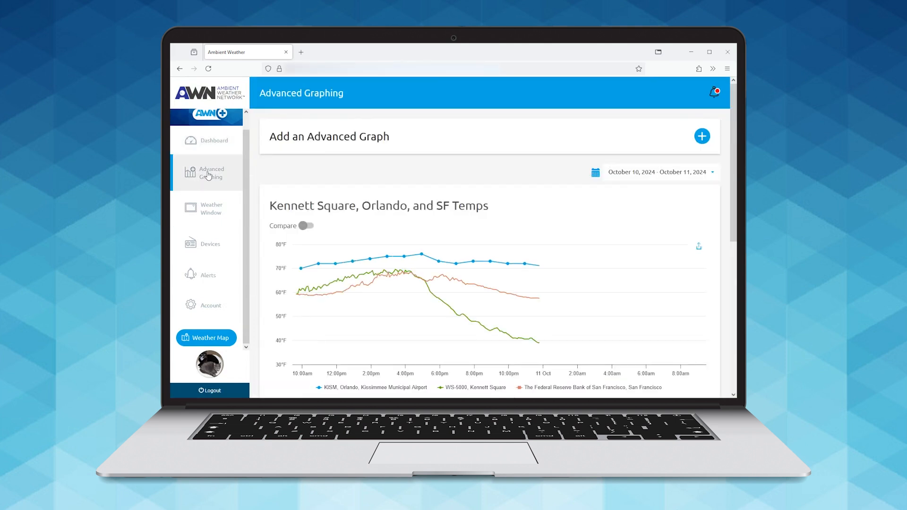
click(212, 141)
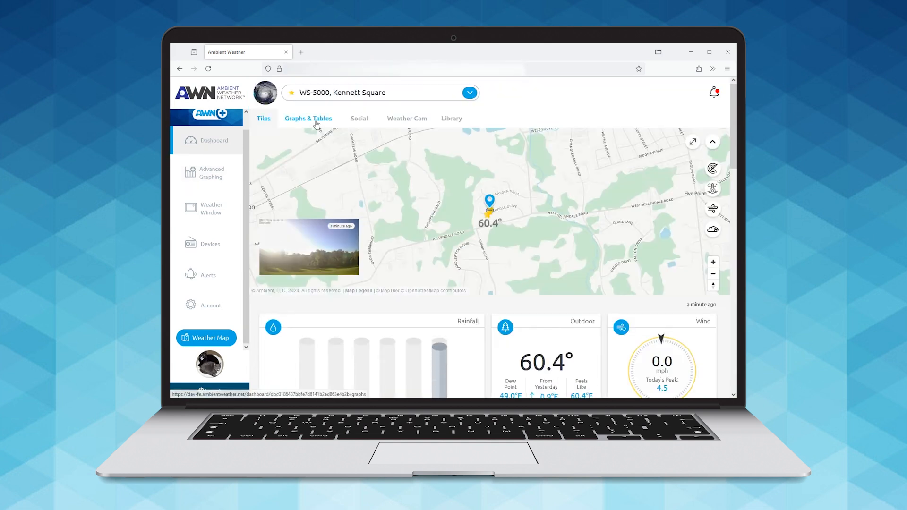
click(308, 119)
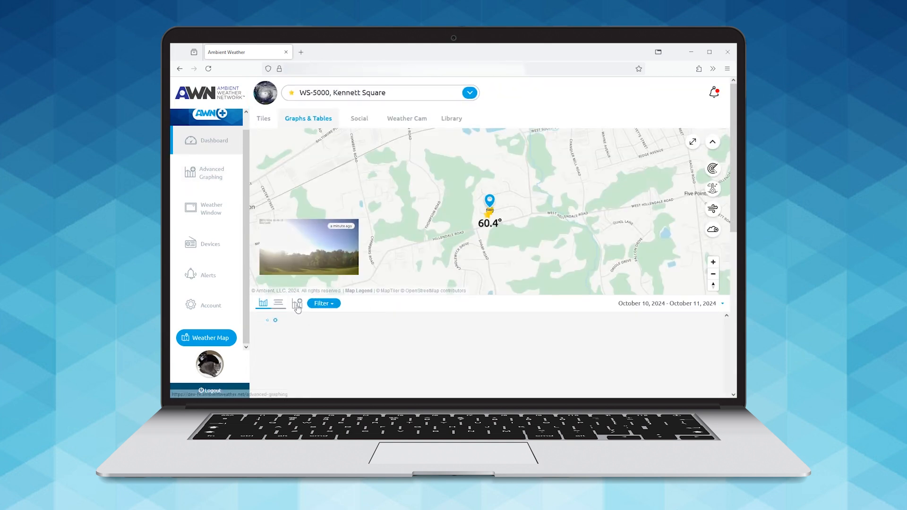
click(211, 173)
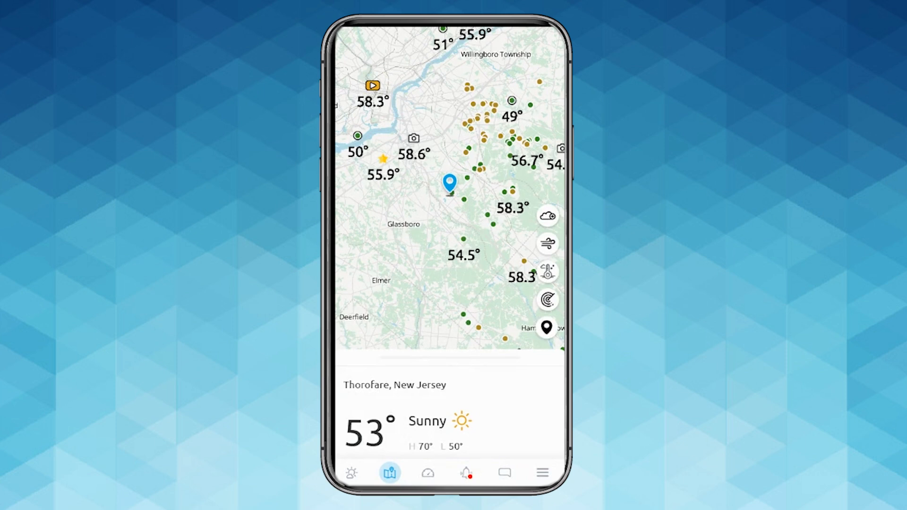
Step: Navigate through the app menu to the station's Graphs & Tables showing temperature, dew point and wind for Oct 10–11
click(541, 472)
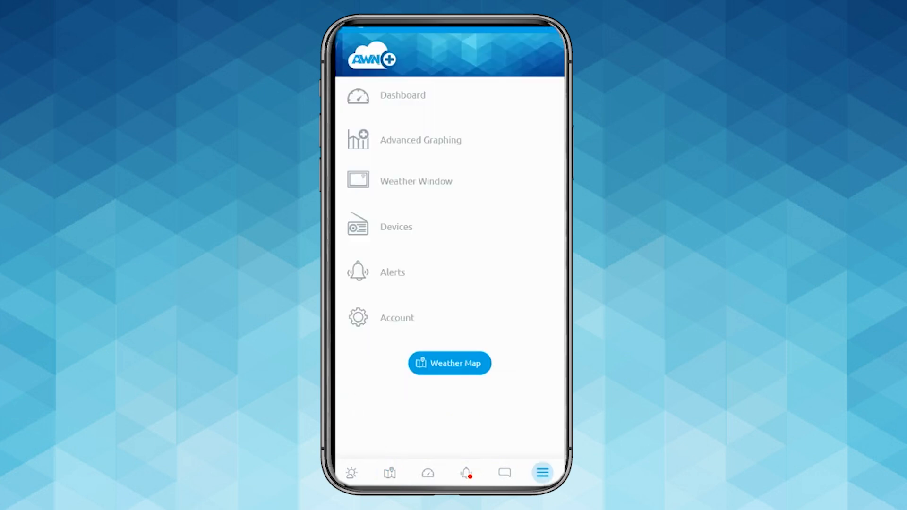
click(421, 140)
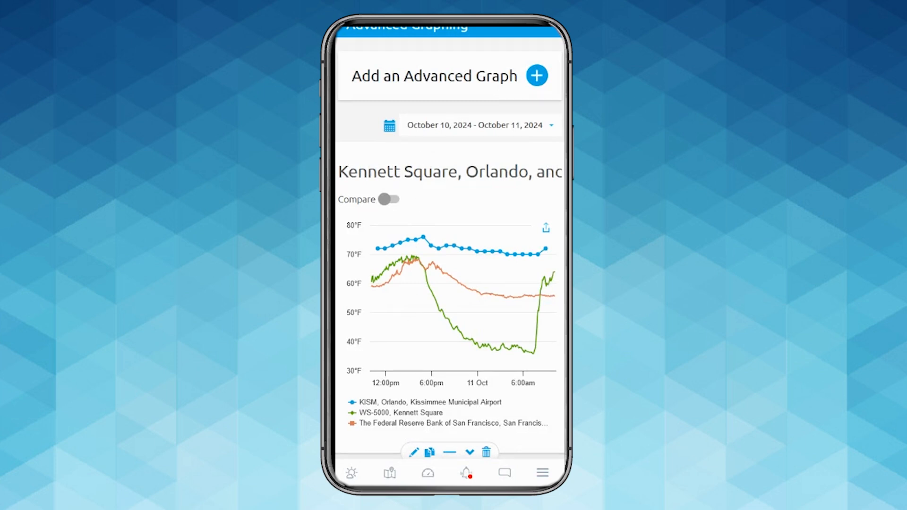
click(427, 473)
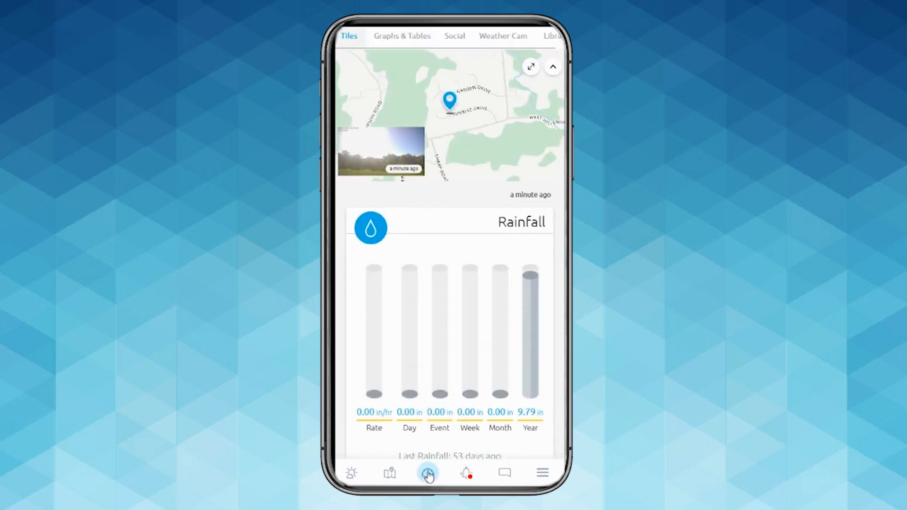
click(402, 35)
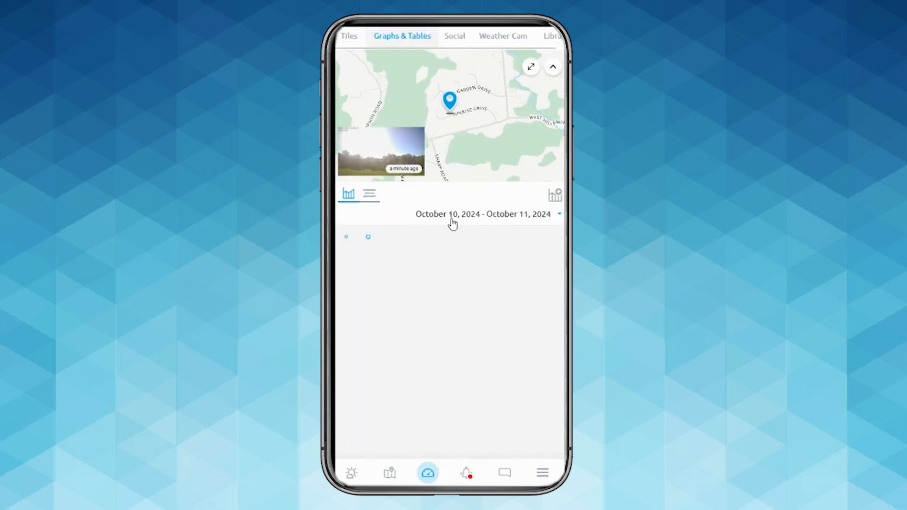
click(555, 195)
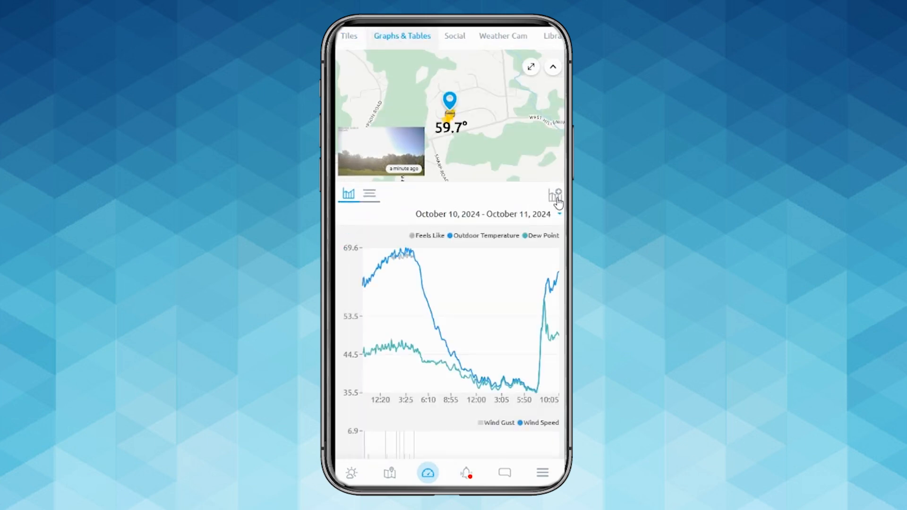
click(554, 195)
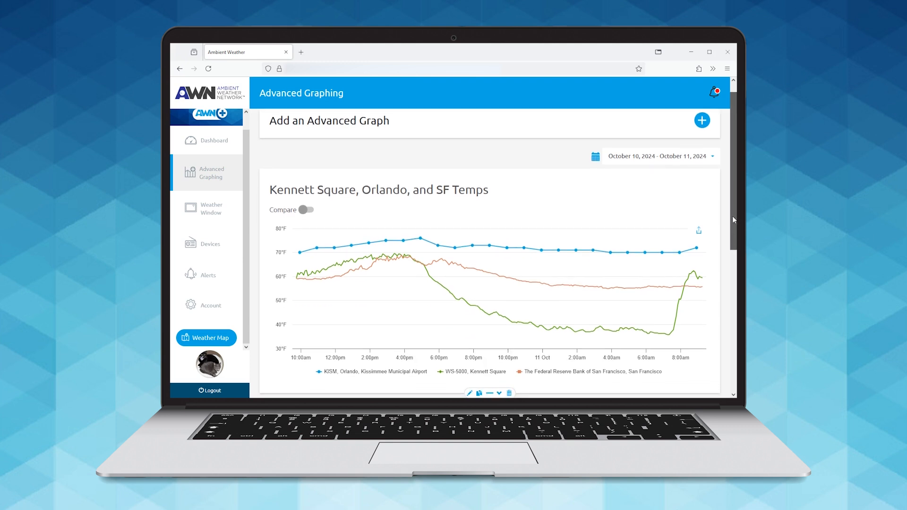
Step: Scroll the Advanced Graphing page through the Kennett Square, Orlando, and SF Temps graph
scroll(down, 3)
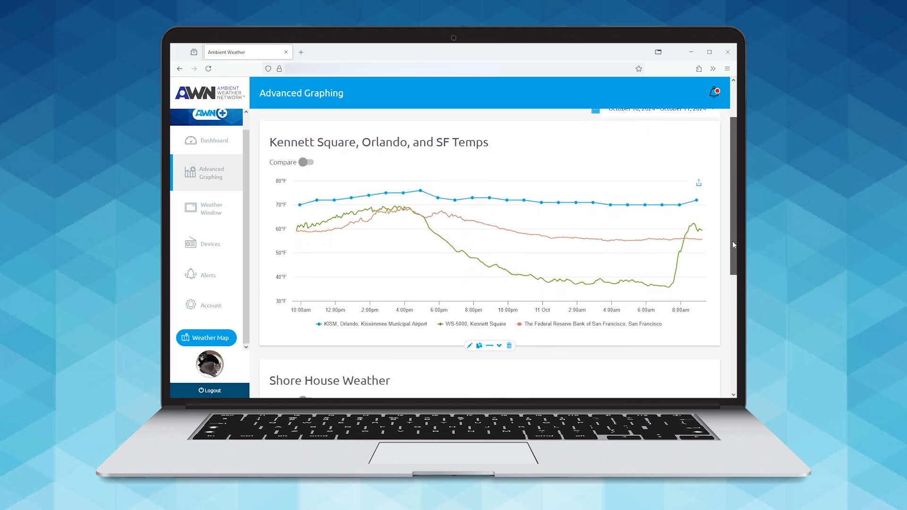
scroll(down, 3)
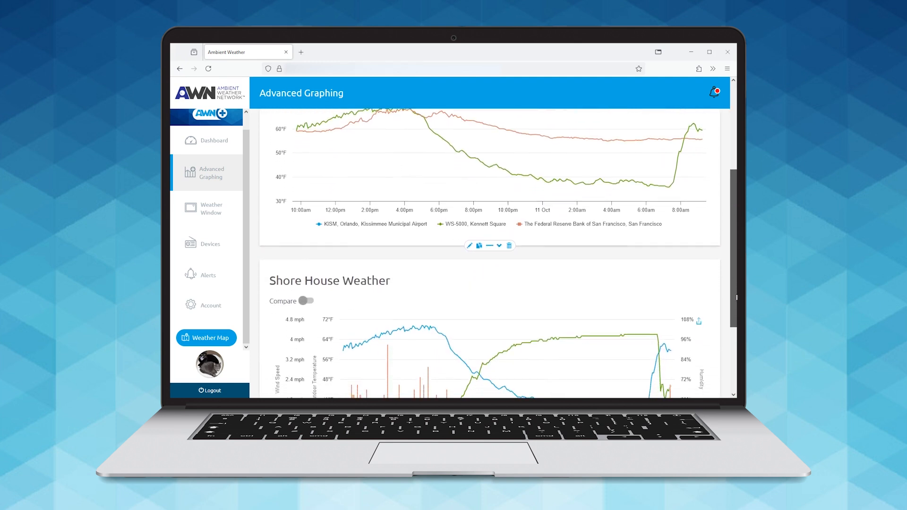
scroll(down, 3)
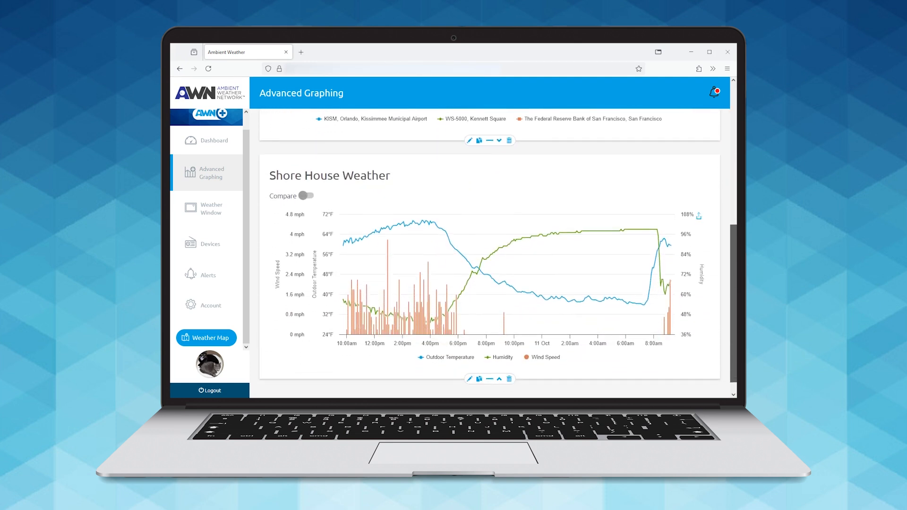
scroll(up, 3)
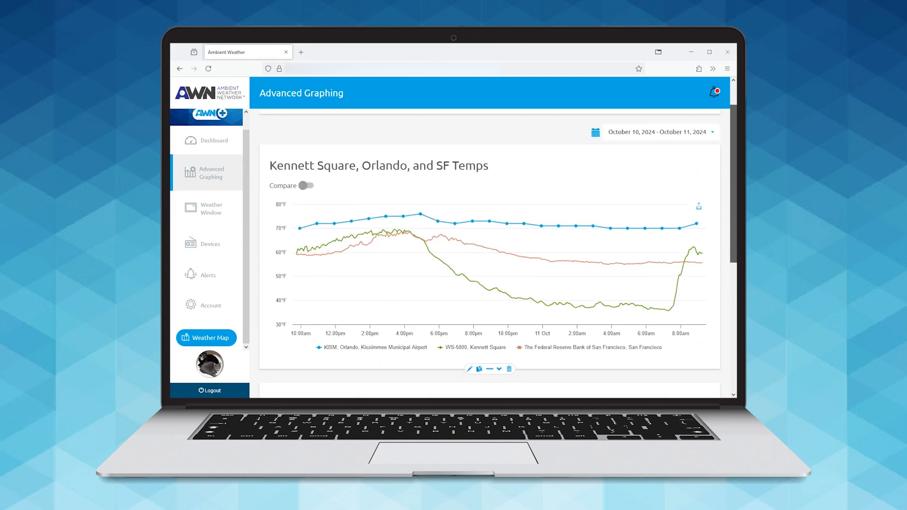
scroll(down, 3)
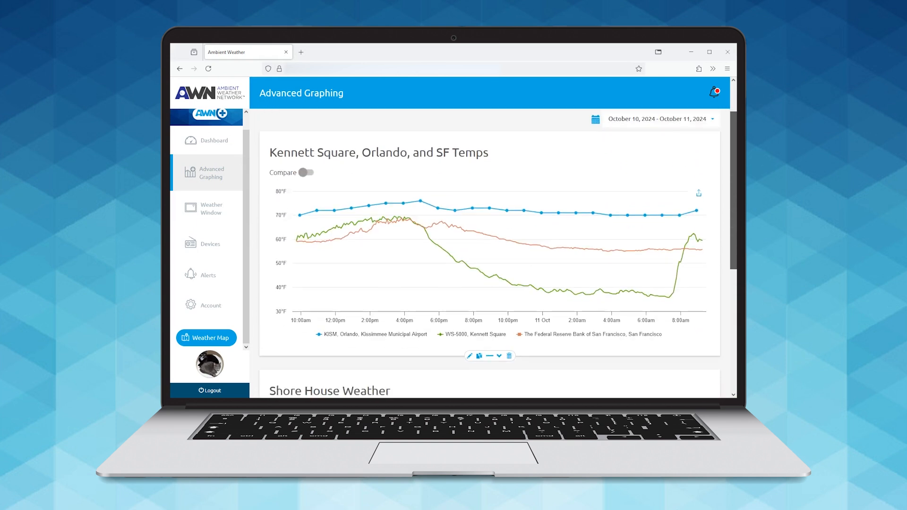
scroll(down, 3)
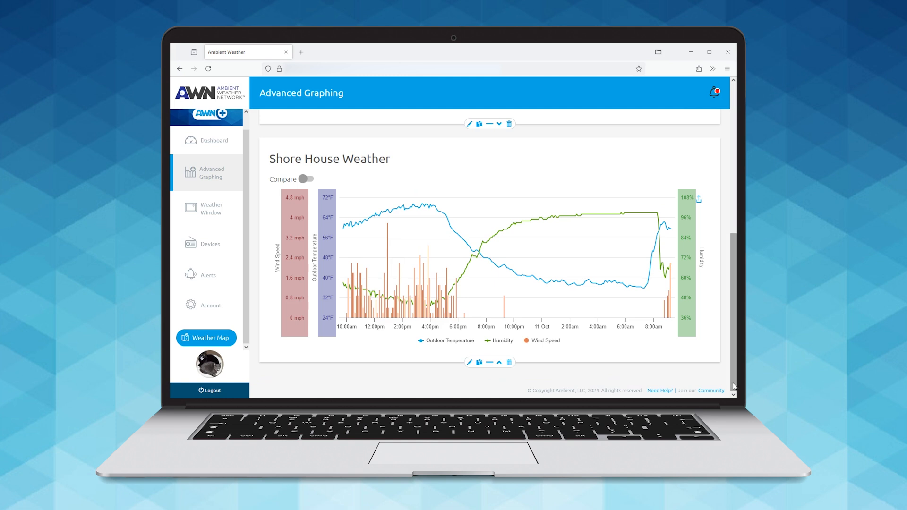
mouse_move(488, 377)
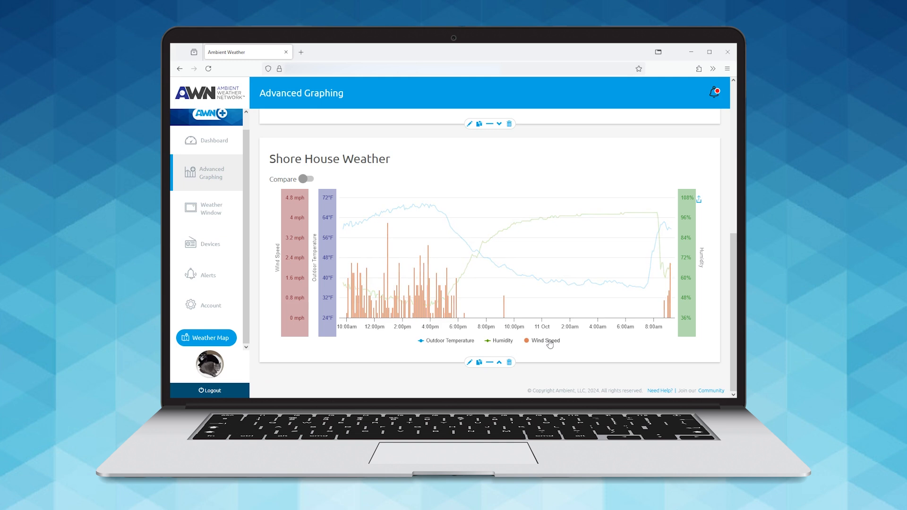
mouse_move(554, 355)
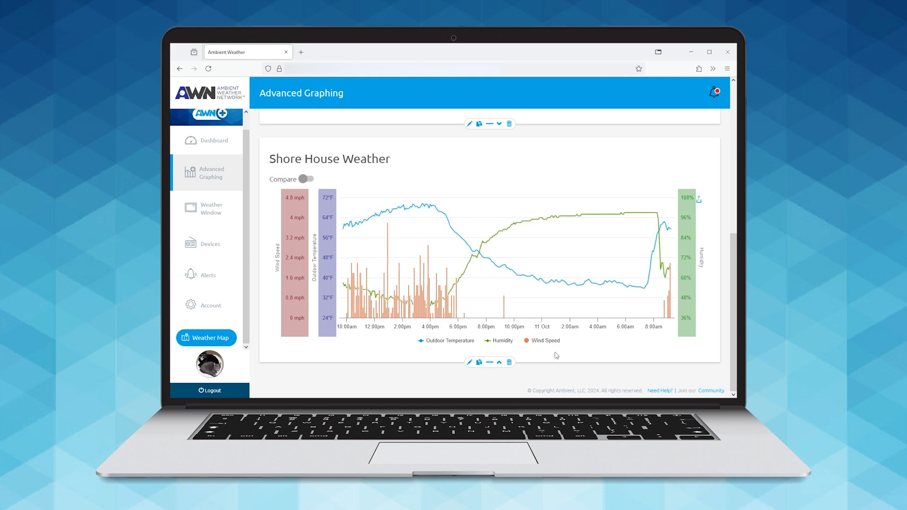
mouse_move(548, 356)
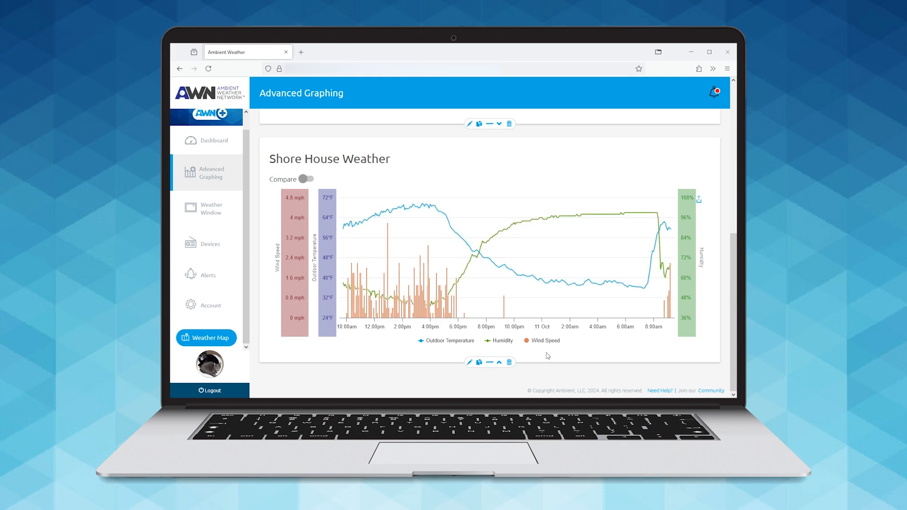
scroll(up, 3)
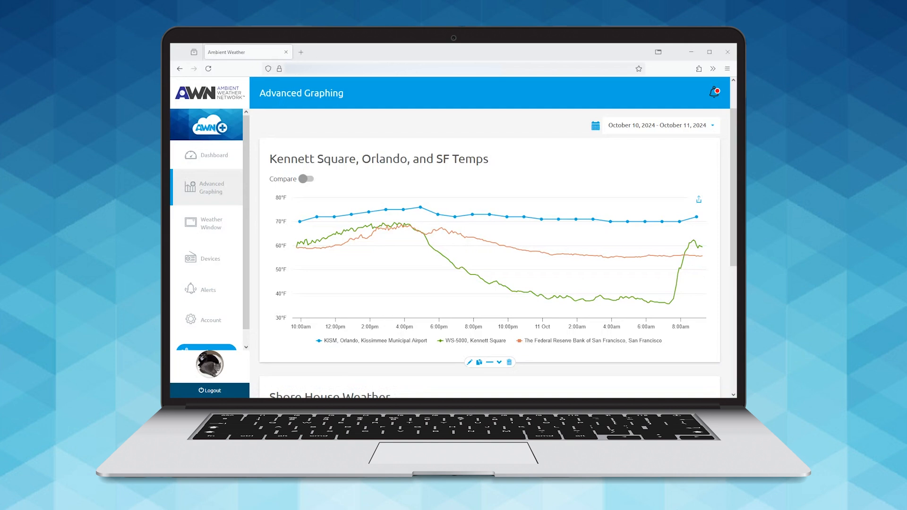
mouse_move(356, 236)
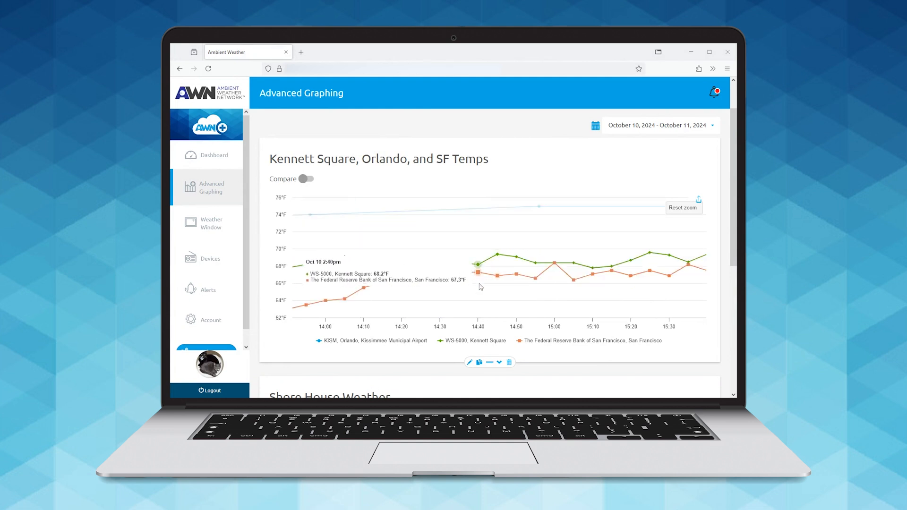
mouse_move(542, 306)
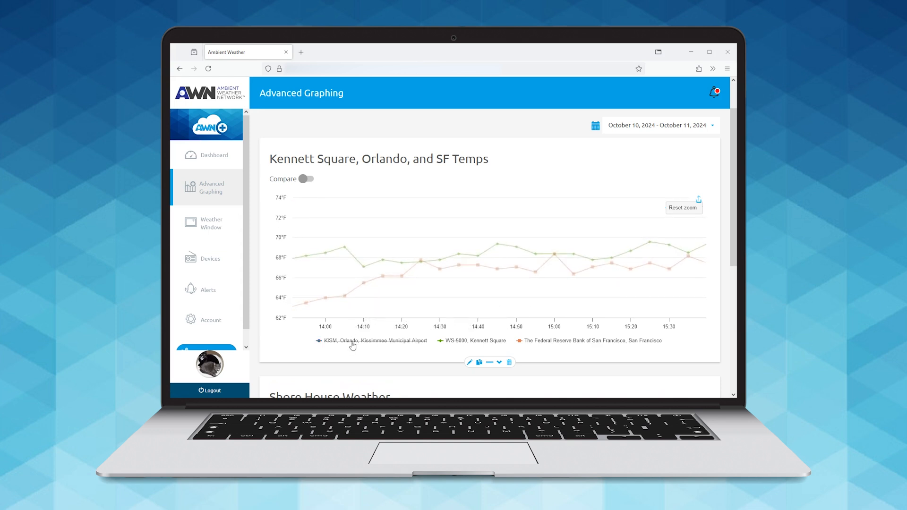
Step: Hide the Kennett Square temperature line on the zoomed Oct 10 afternoon graph
click(472, 341)
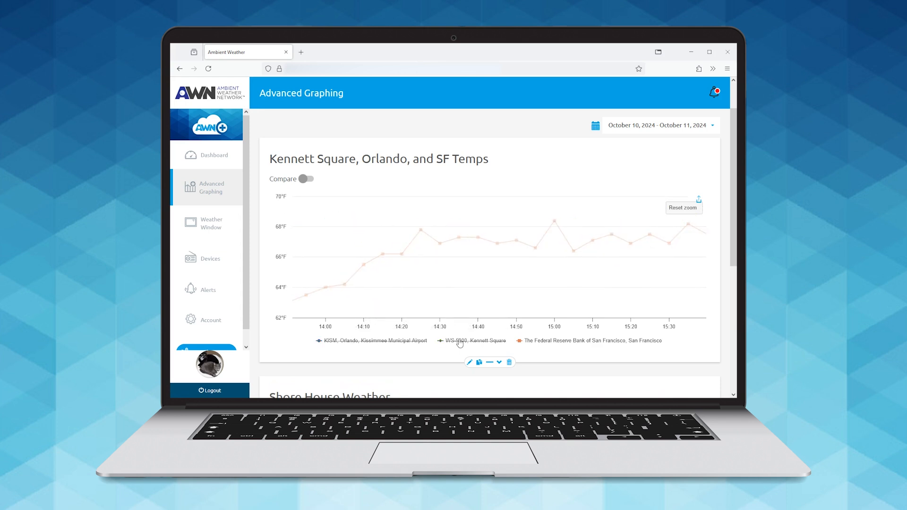
click(683, 207)
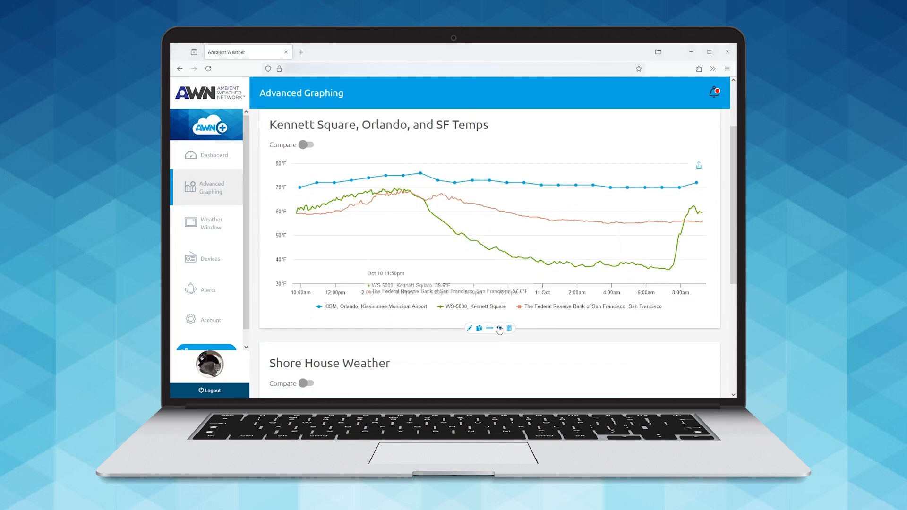
Step: Collapse the three-station temperature graph and move down past Shore House Weather
click(499, 327)
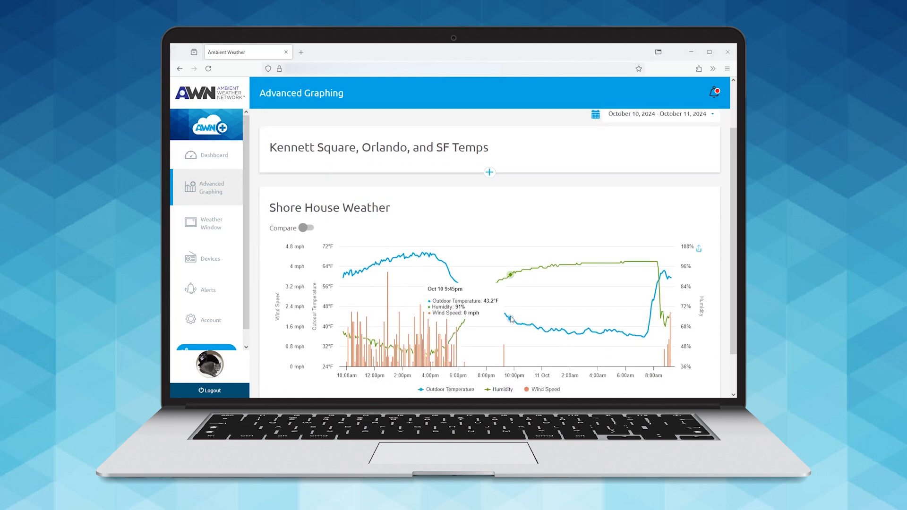
scroll(down, 3)
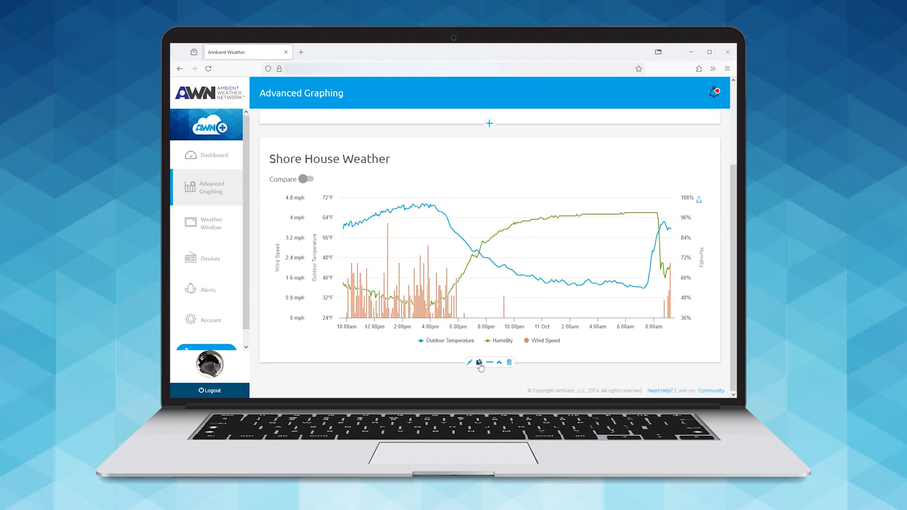
mouse_move(499, 363)
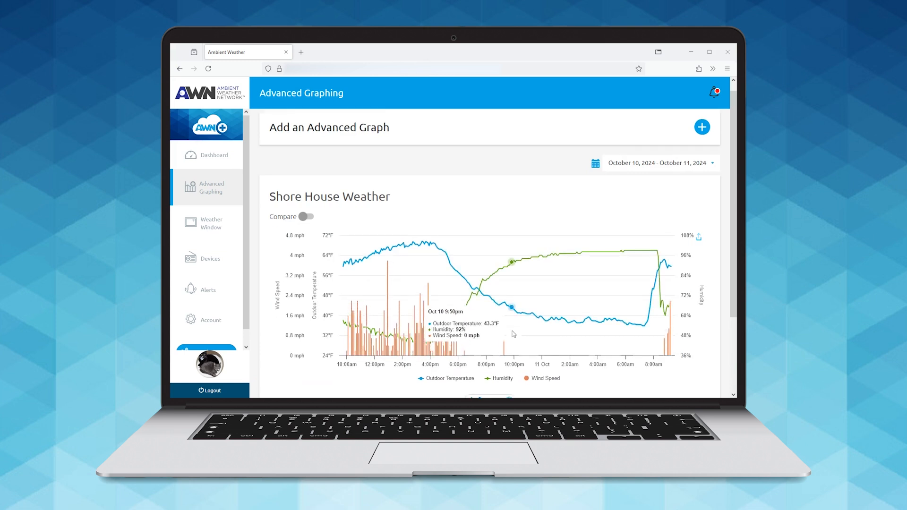
scroll(down, 3)
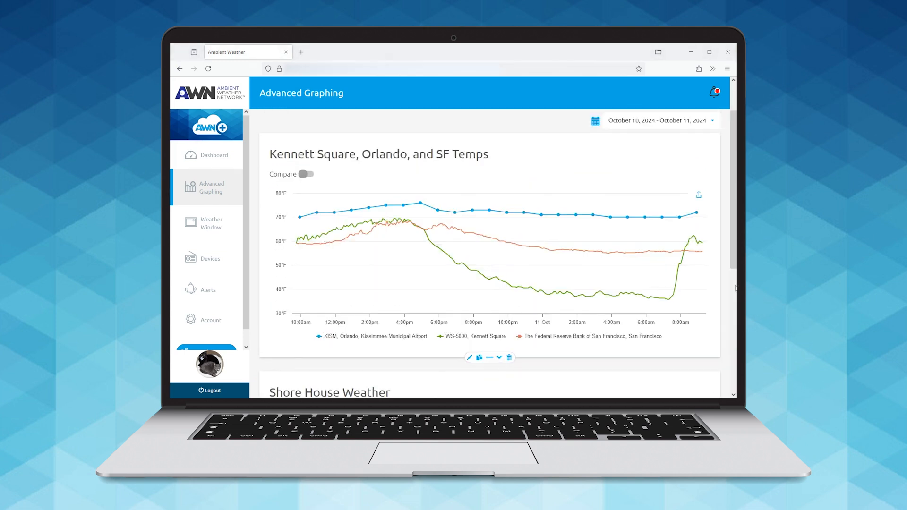
Step: Show the export menu for the Kennett Square, Orlando, and SF Temps graph
click(698, 194)
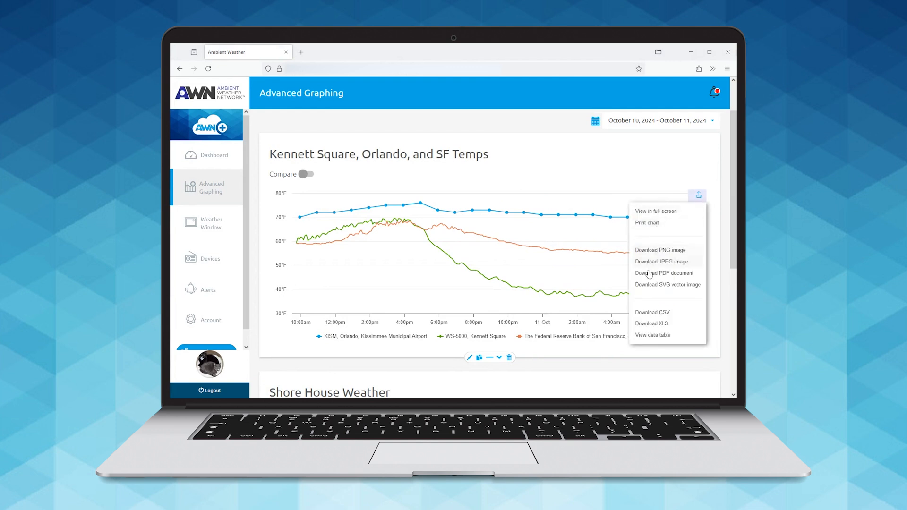
mouse_move(656, 278)
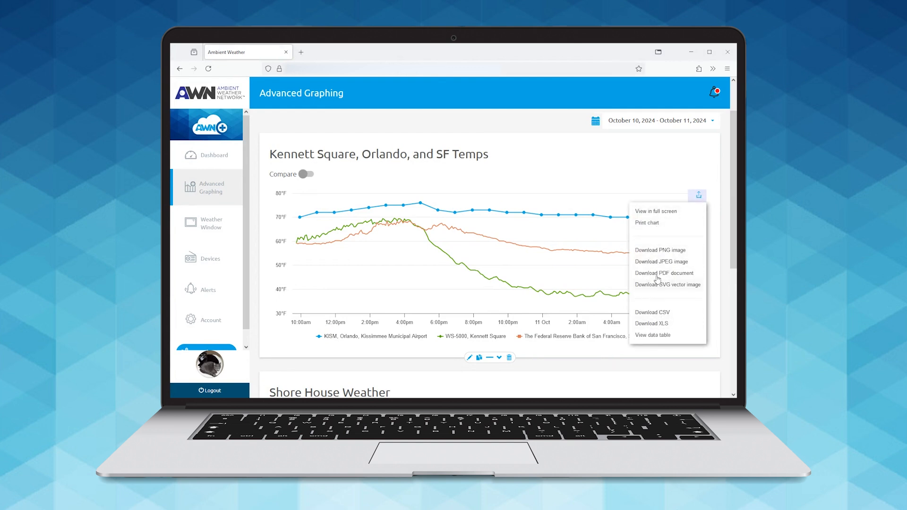
mouse_move(655, 287)
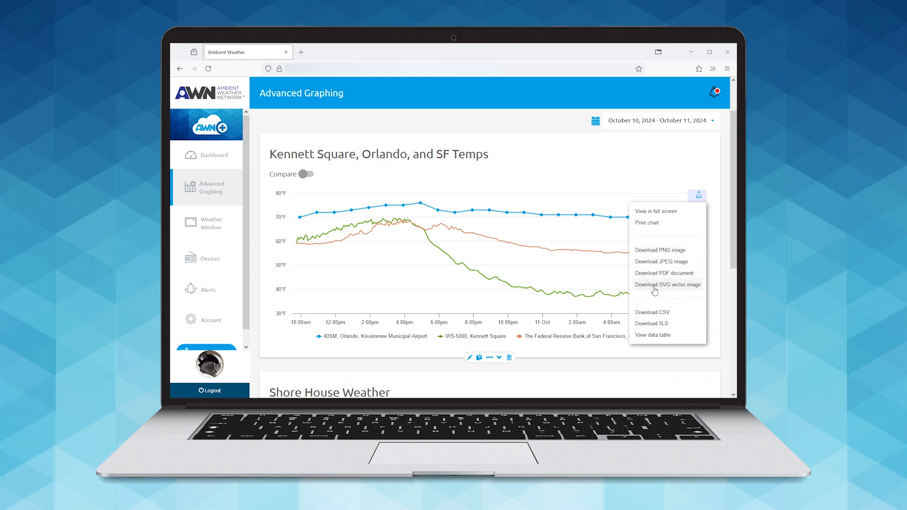